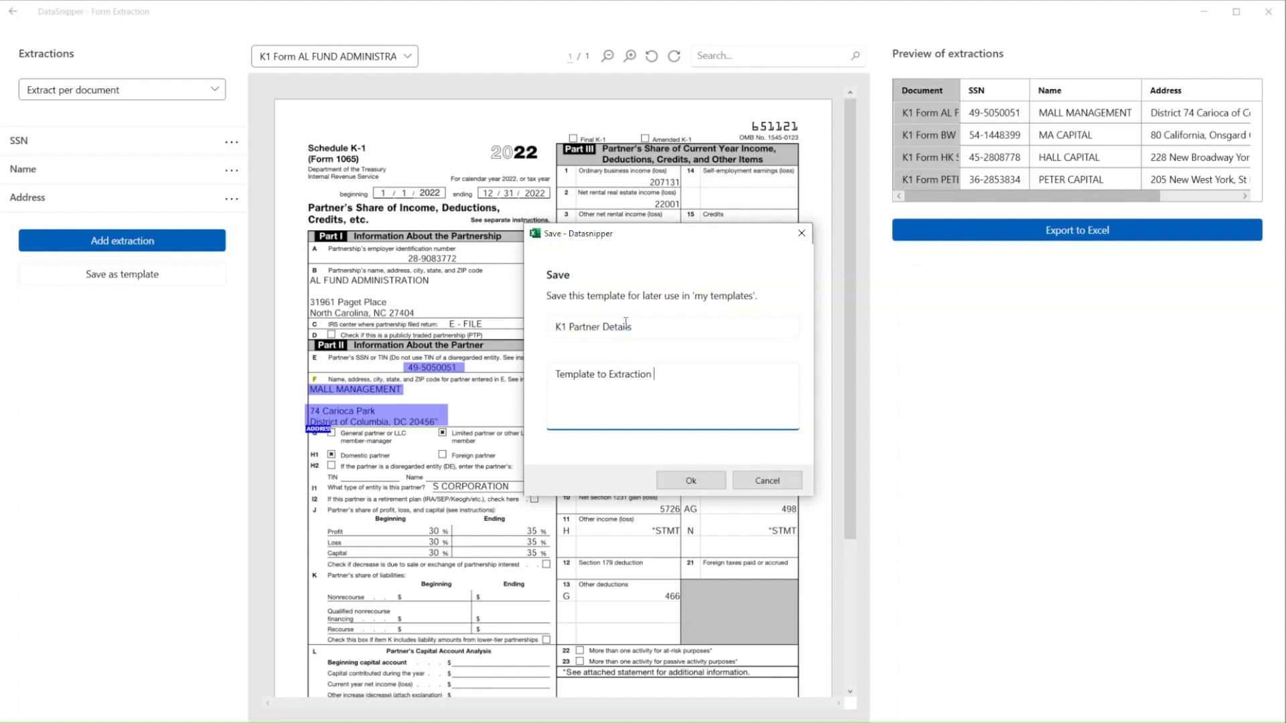
- Confirm saving the extraction setup as the 'K1 Partner Details' template
{"action": "left_click", "coordinate": [690, 480]}
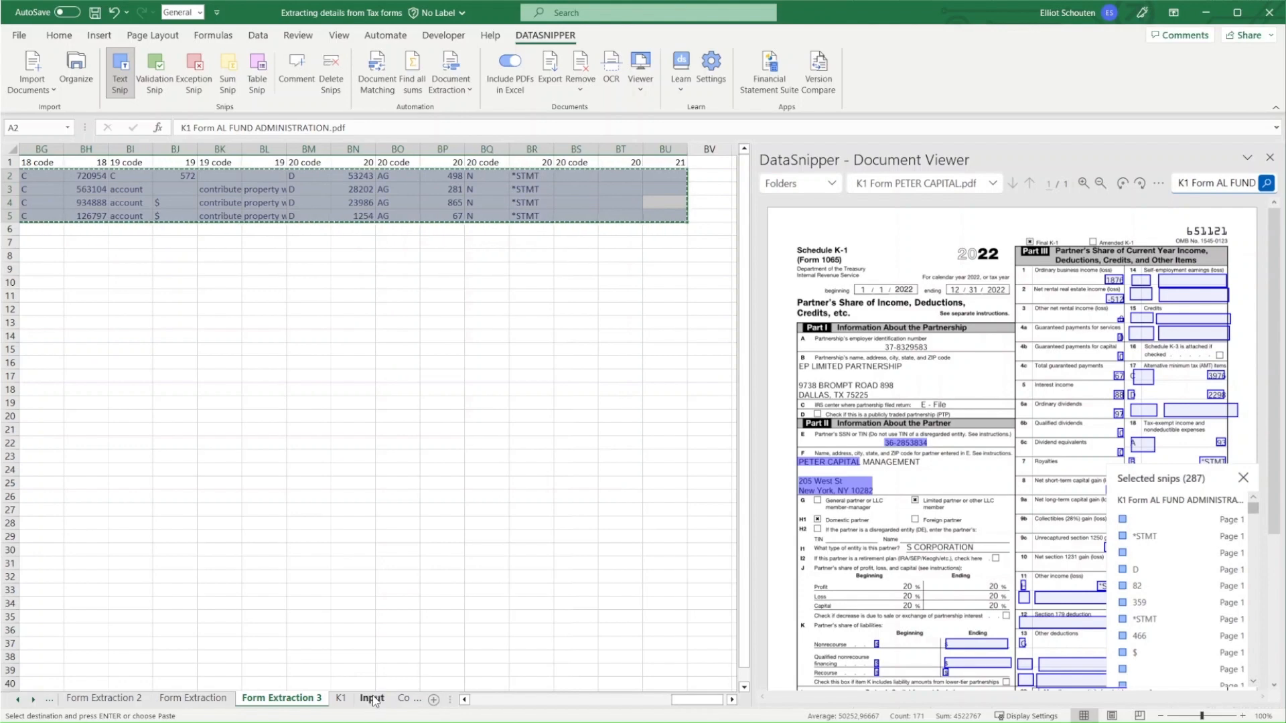
- Switch to the K1 work paper sheet showing the Investment Income and STMT amounts
{"action": "left_click", "coordinate": [340, 698]}
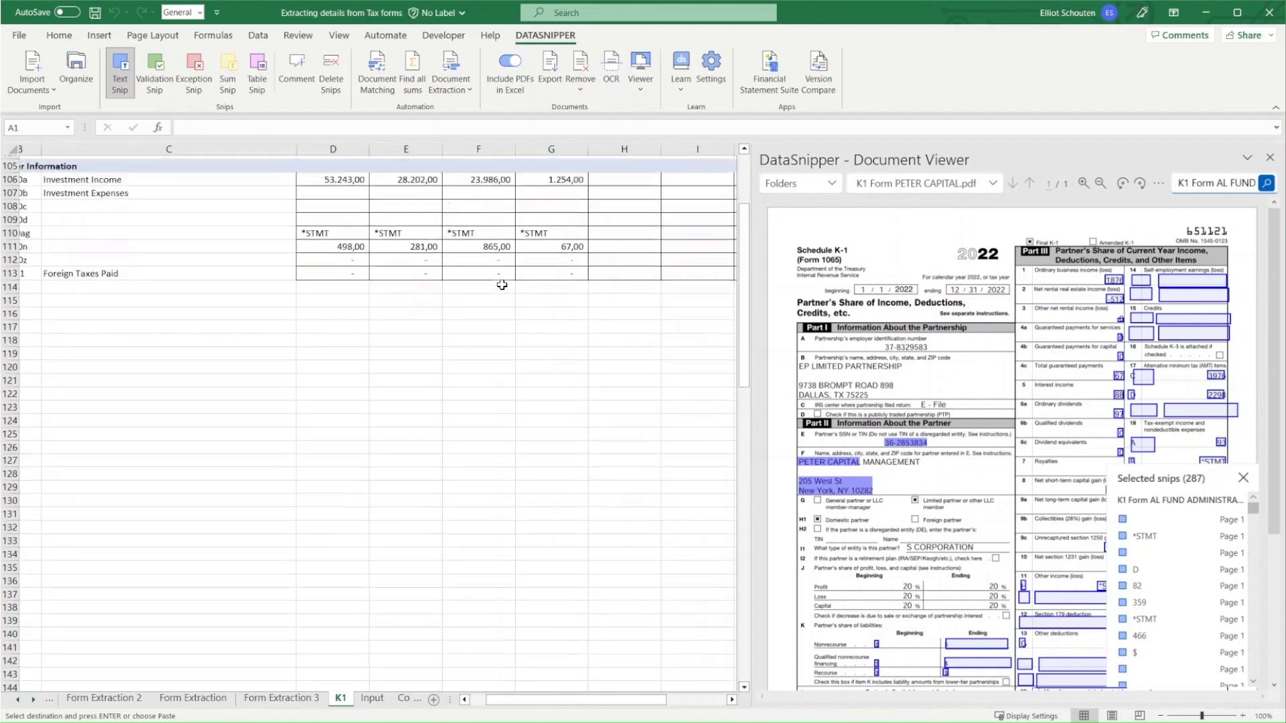